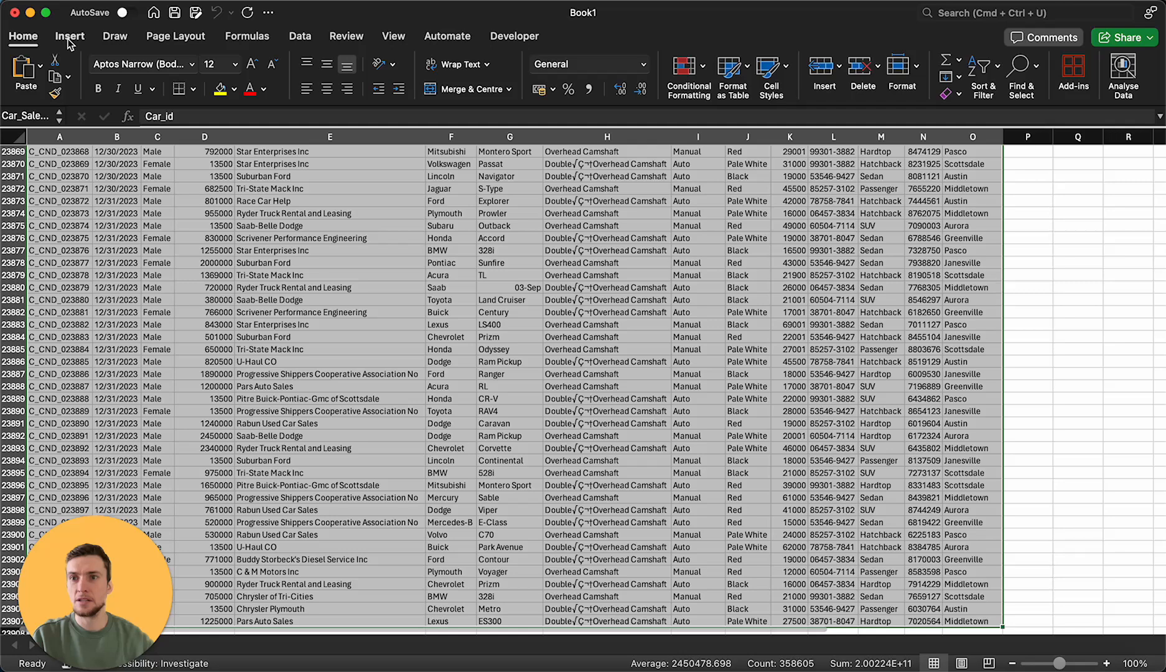
Start a PivotTable from the car sales range A1:O23907, placed on a new worksheet.
left_click(69, 36)
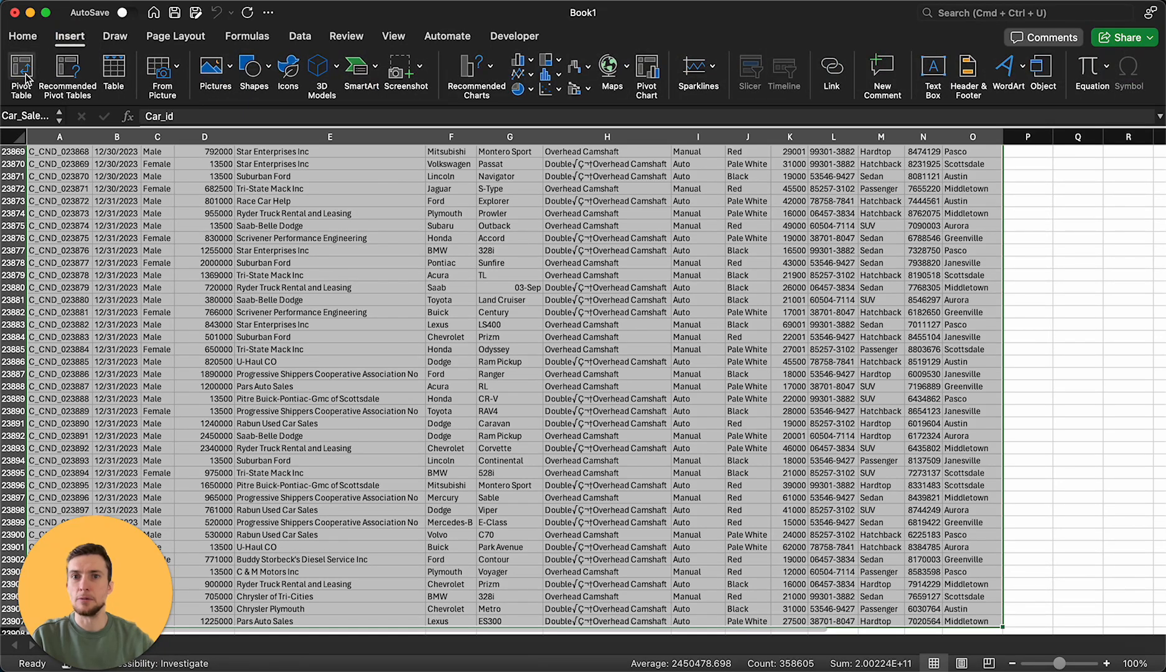
left_click(20, 74)
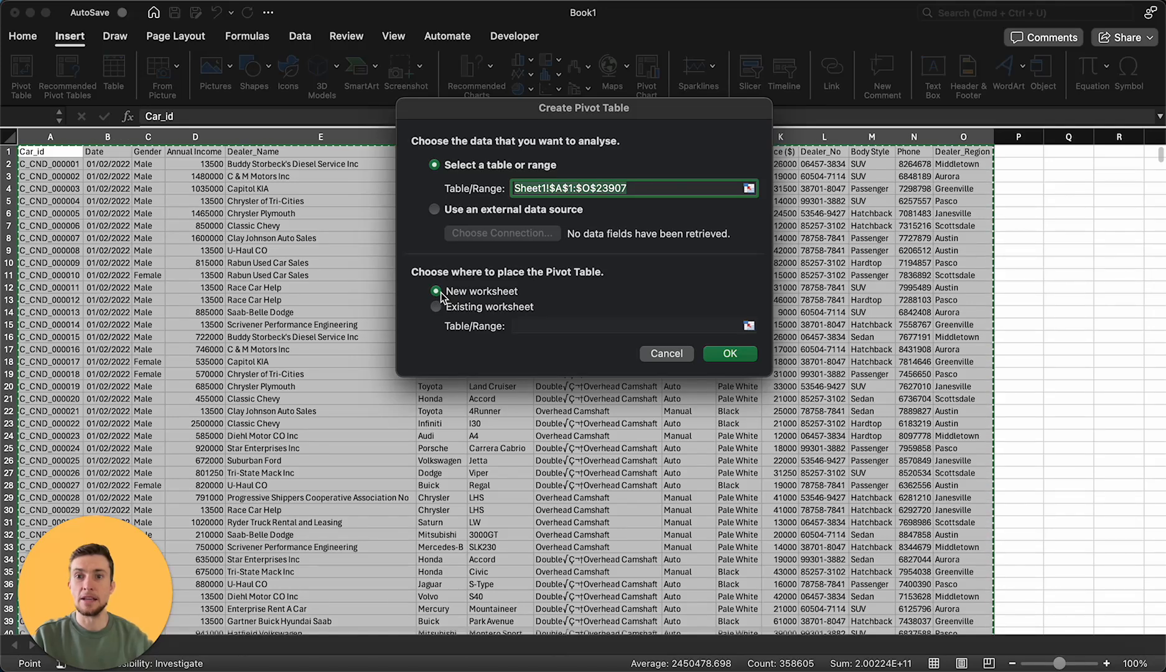
Create the pivot table with Company and Model as rows and Sum of Price ($) values.
left_click(729, 353)
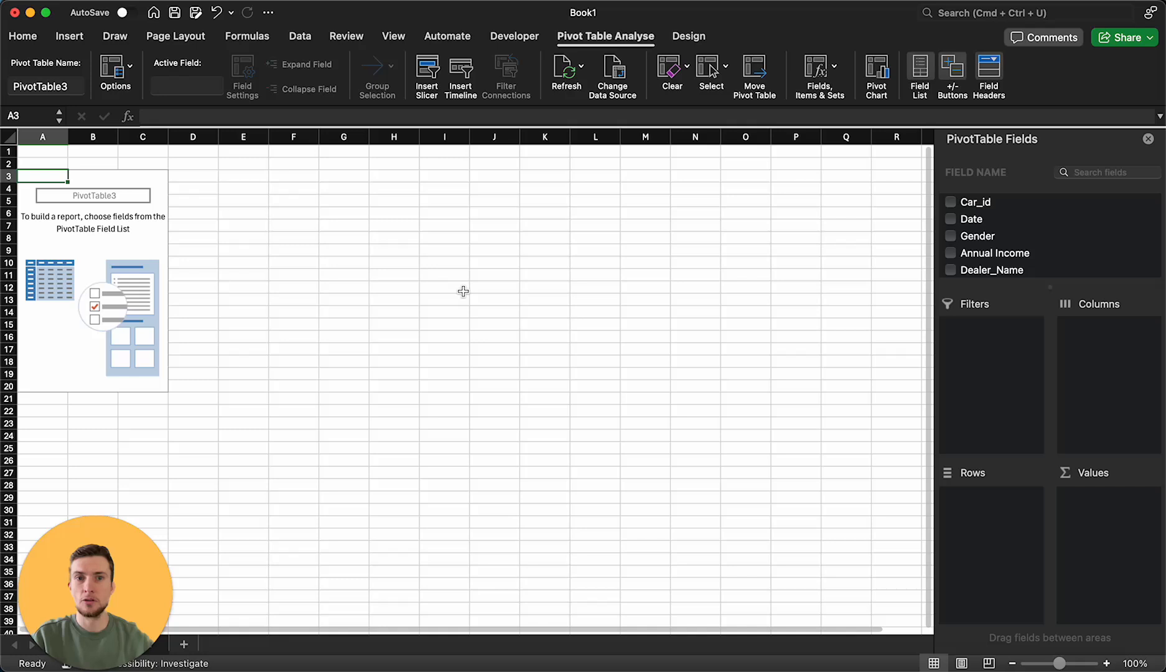
mouse_move(1054, 234)
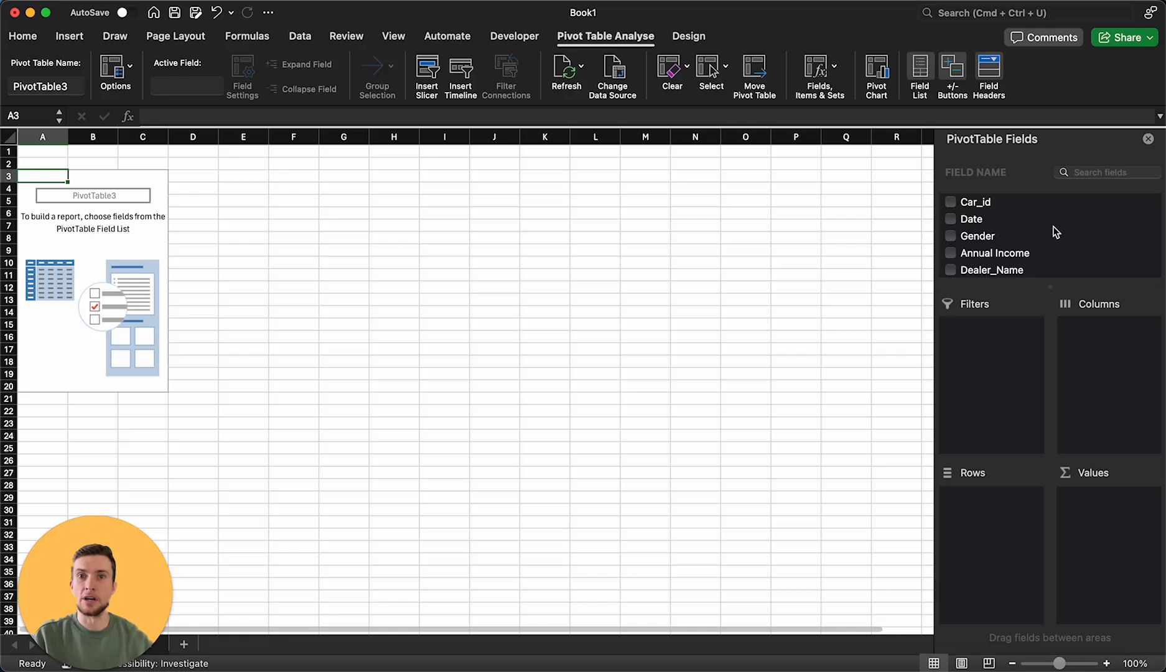
scroll("down", 3)
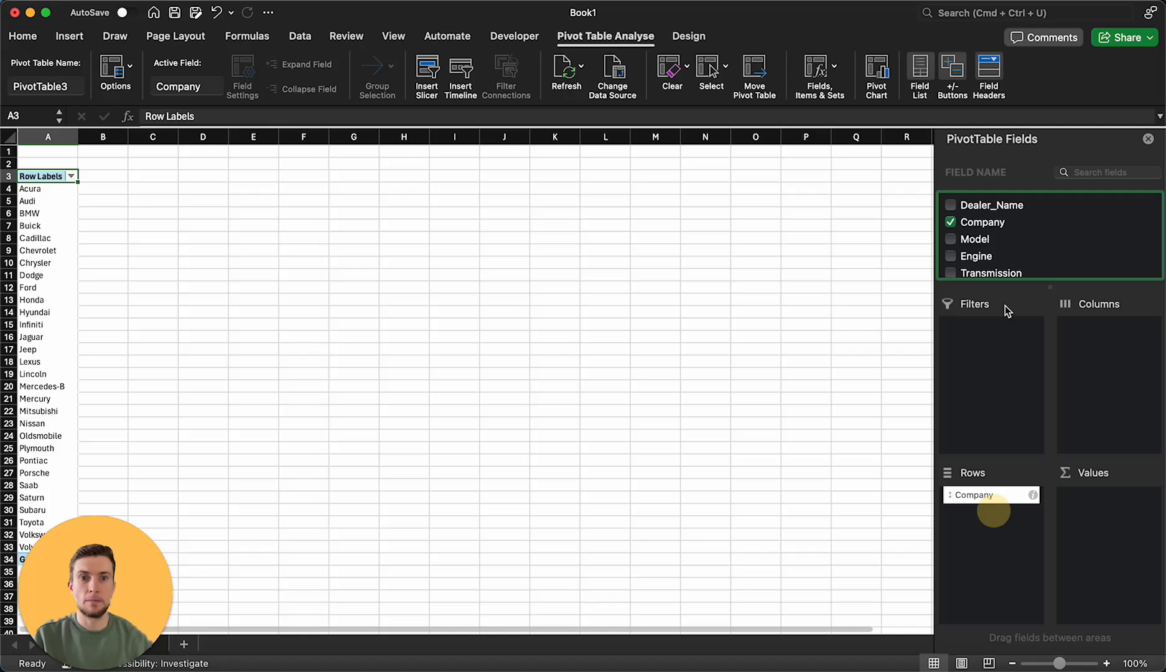
left_click(951, 238)
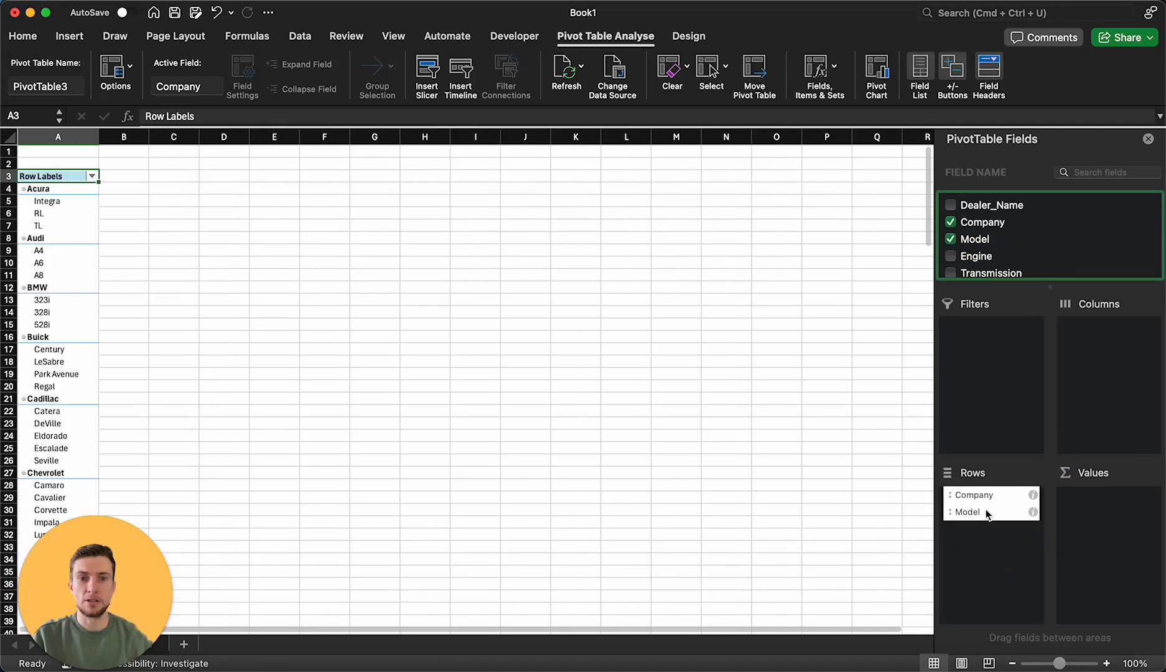
scroll("down", 3)
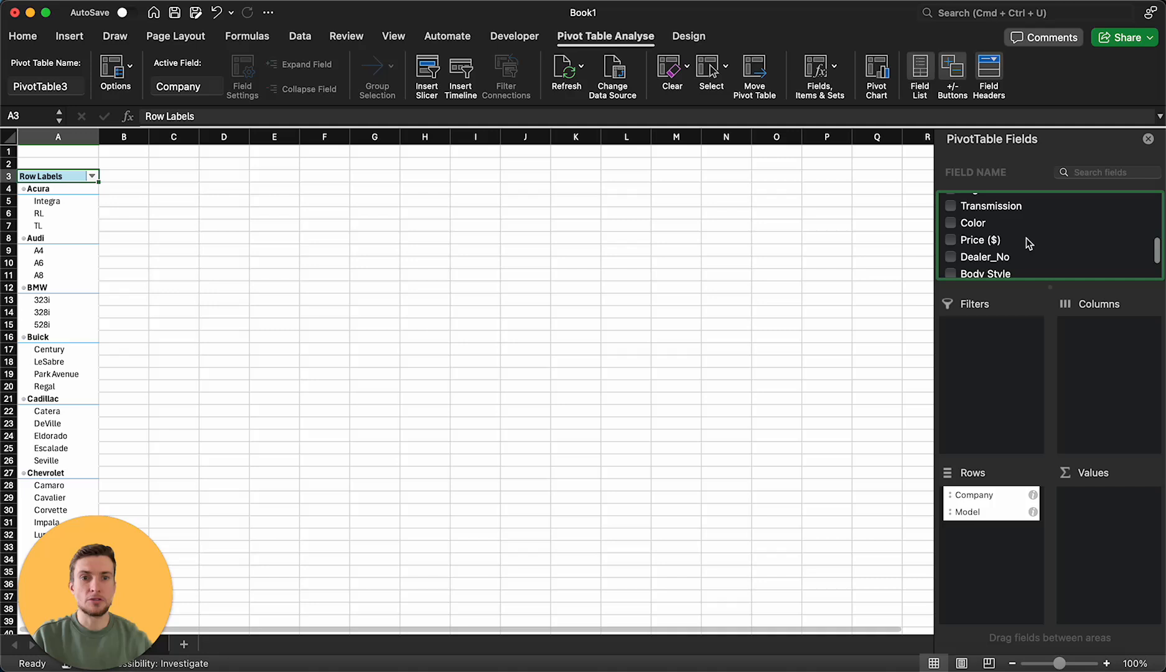
left_click(951, 236)
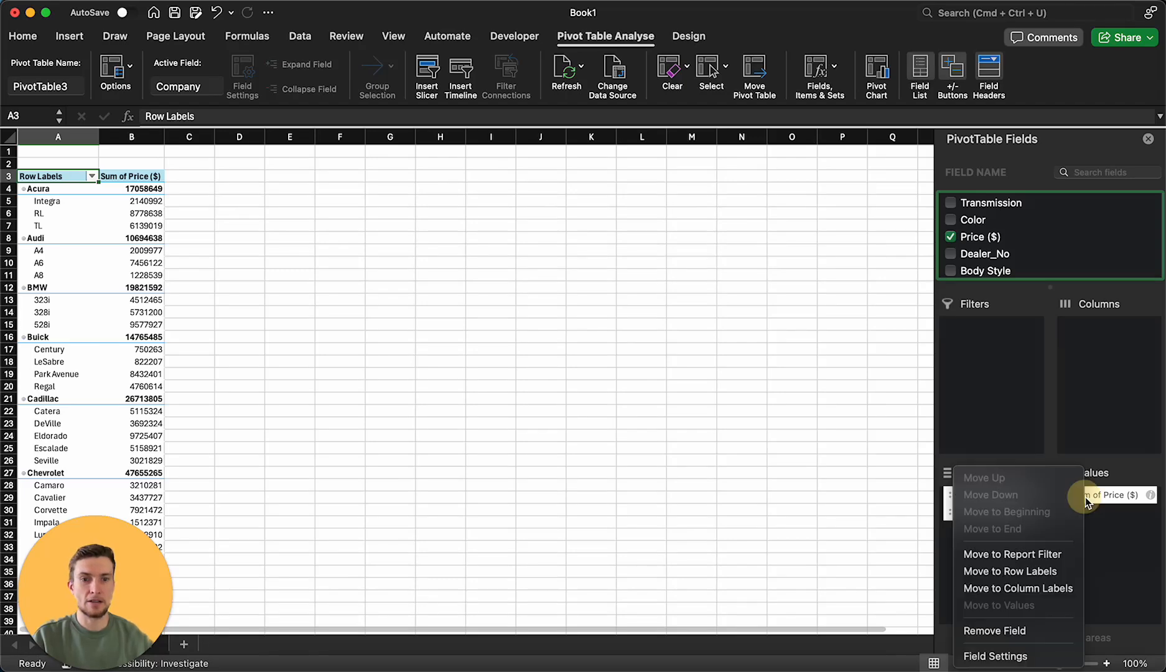
Change the Price ($) value field's summary from Sum to Average.
left_click(995, 656)
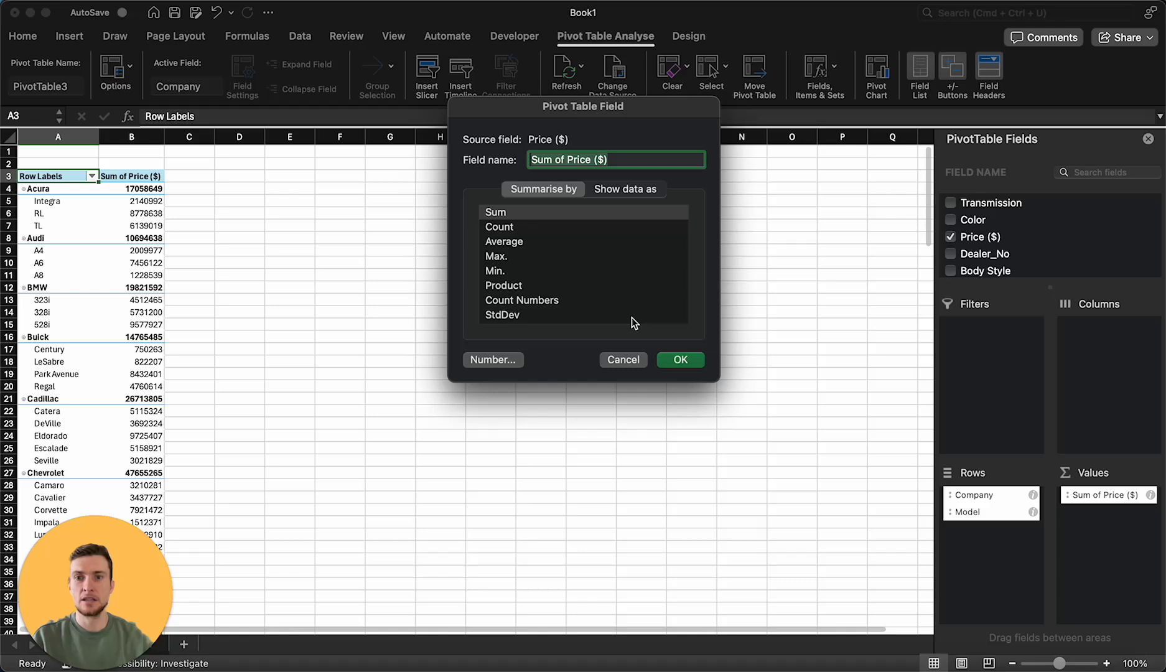
left_click(503, 241)
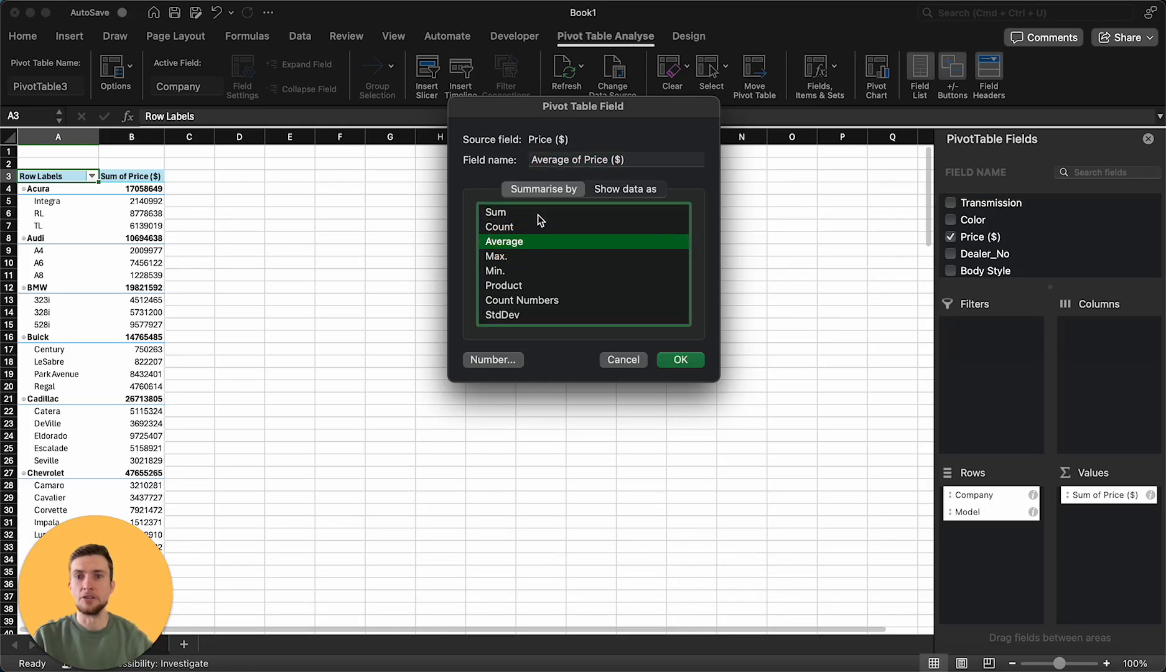
mouse_move(527, 265)
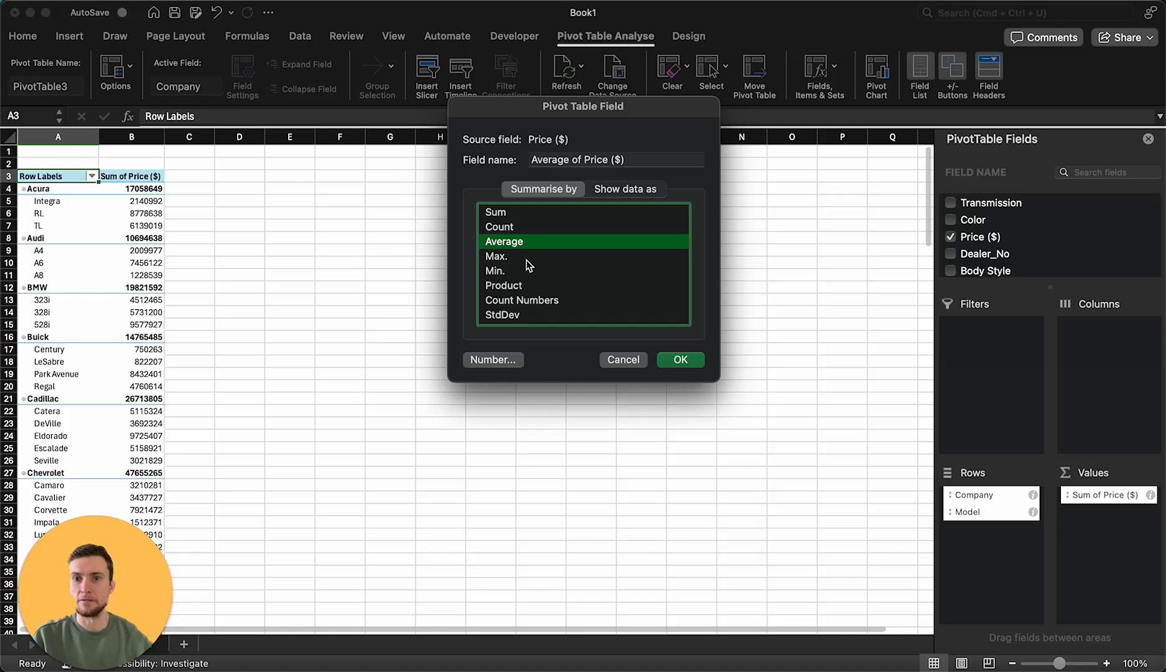
scroll("down", 3)
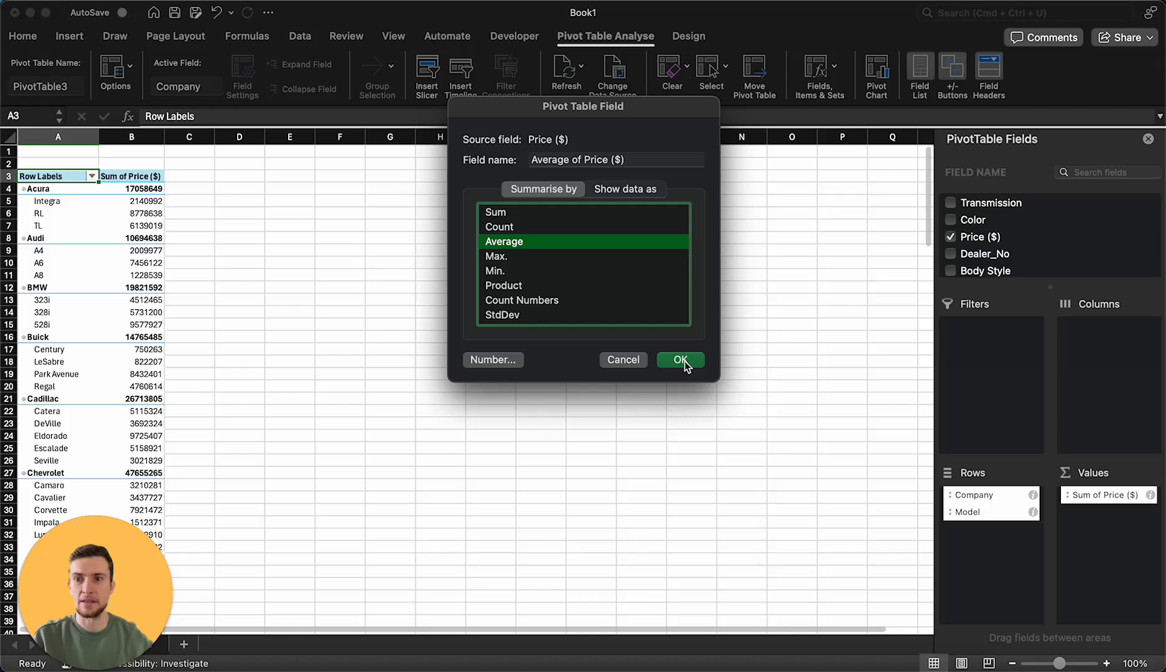
left_click(678, 360)
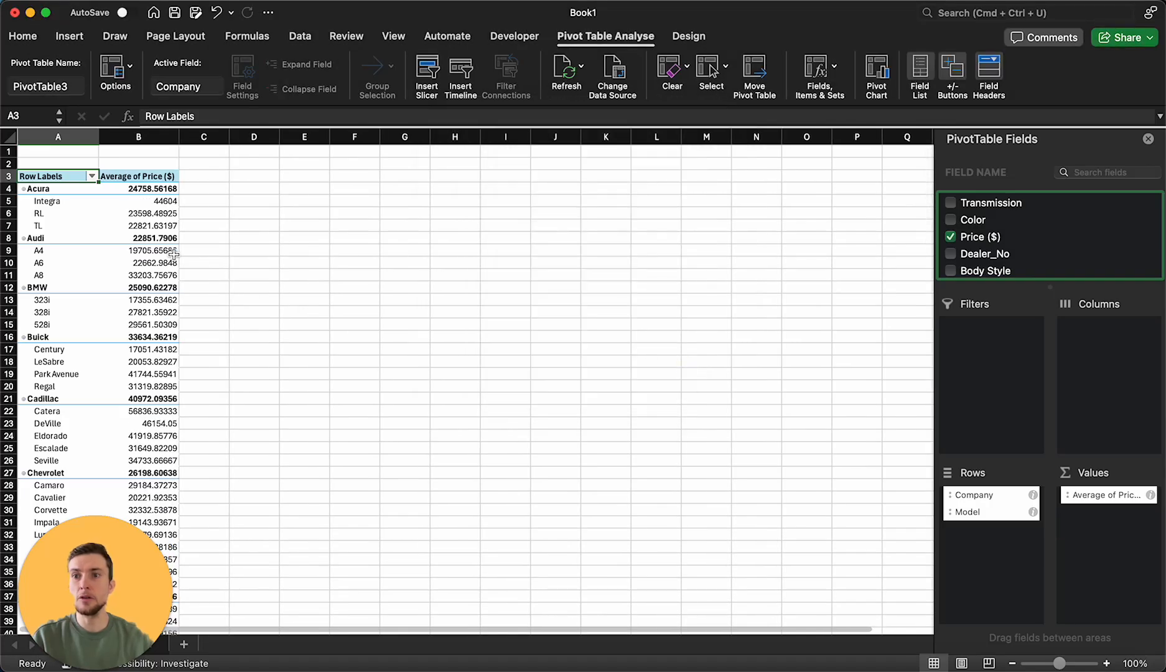
mouse_move(132, 209)
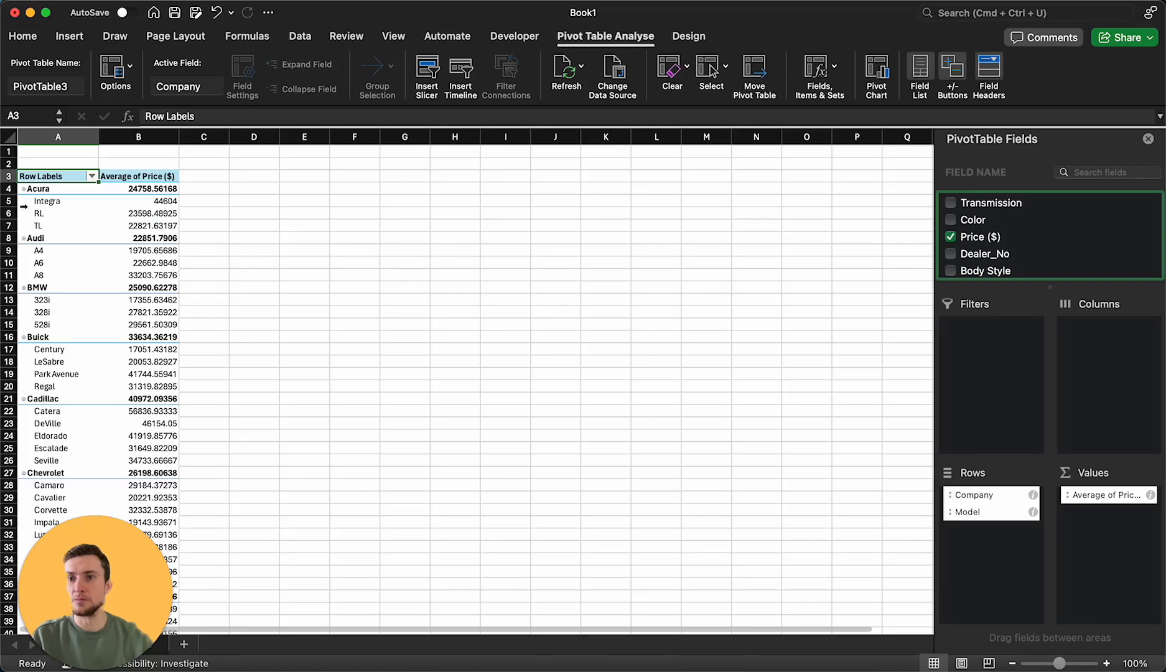
mouse_move(145, 204)
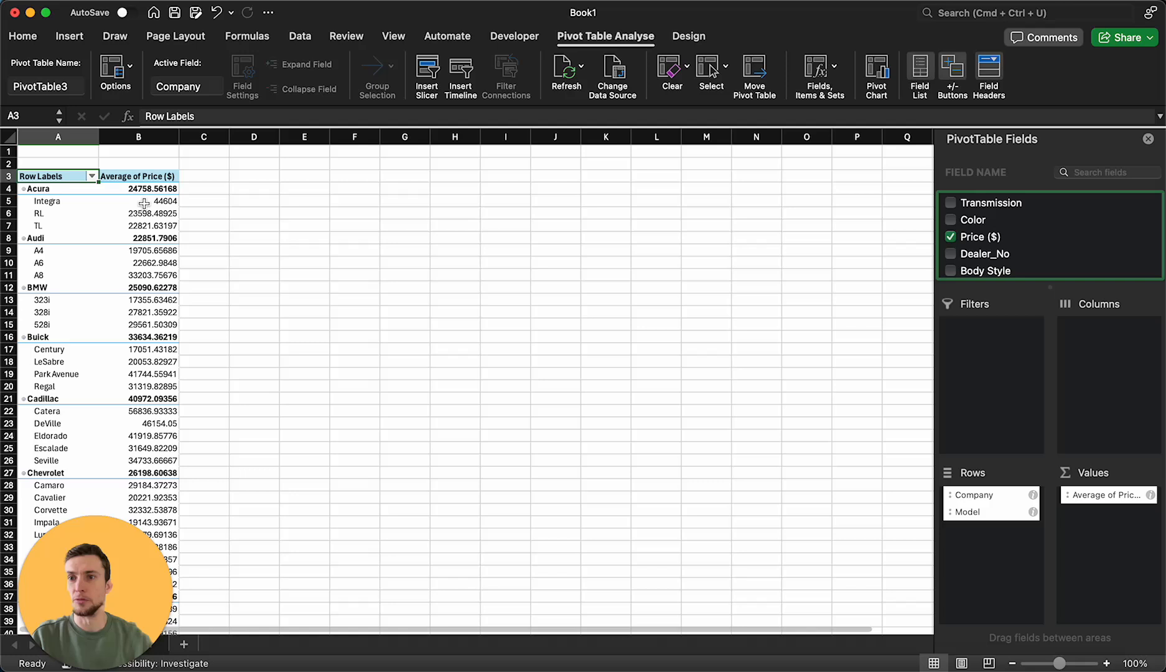
mouse_move(179, 227)
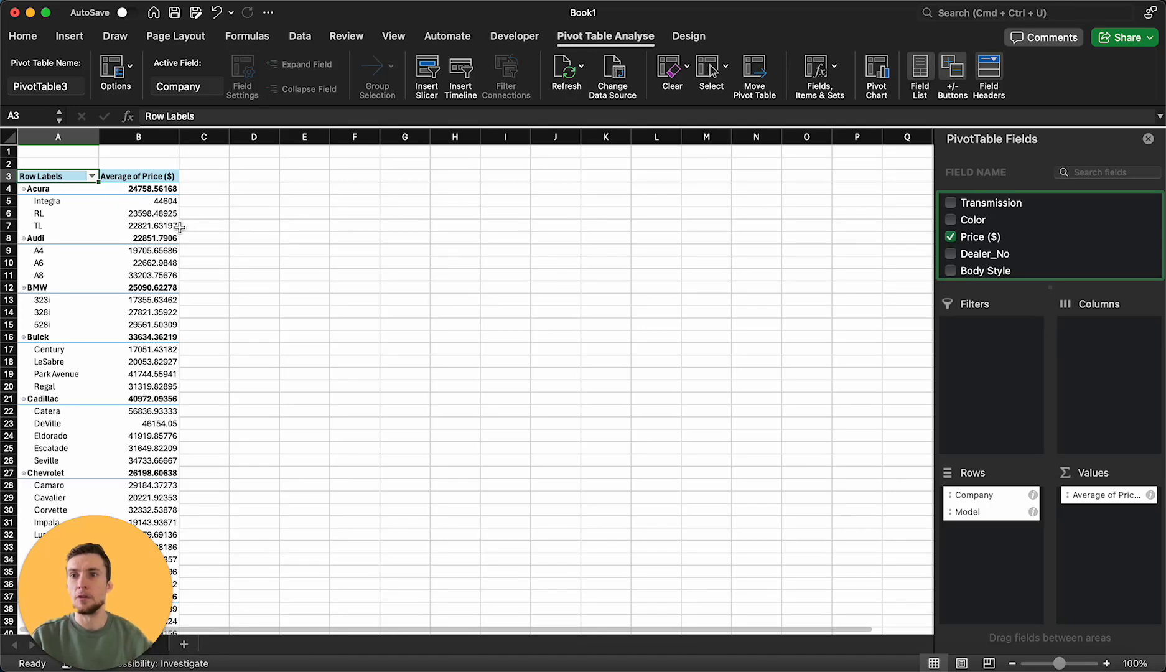
left_click(304, 238)
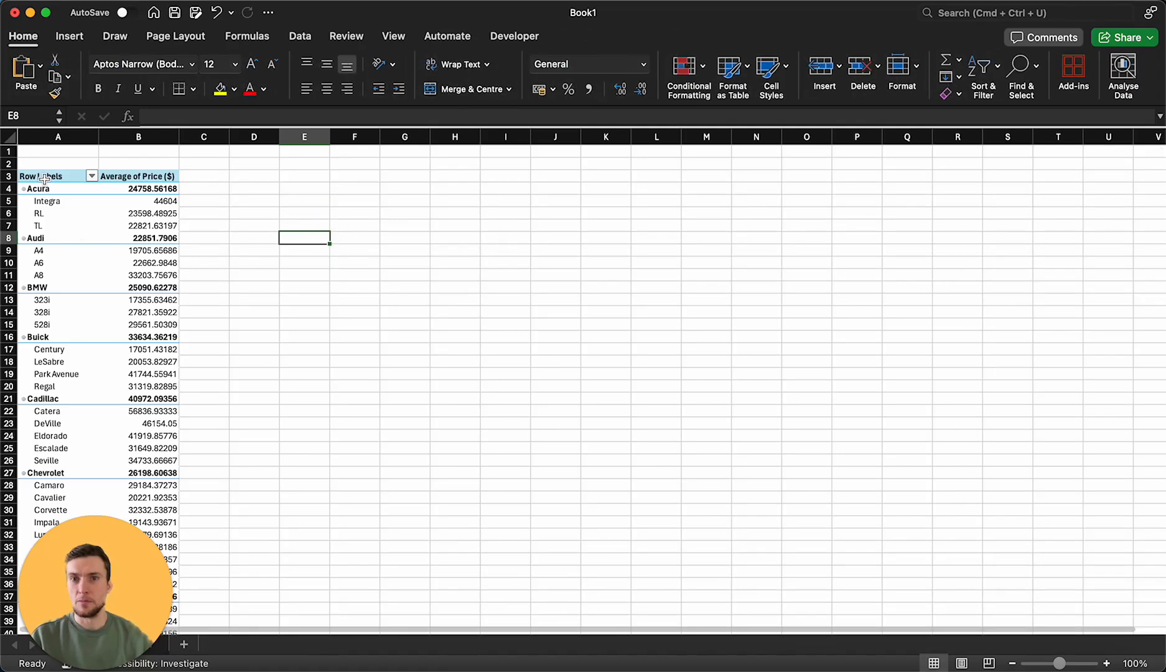
left_click(58, 176)
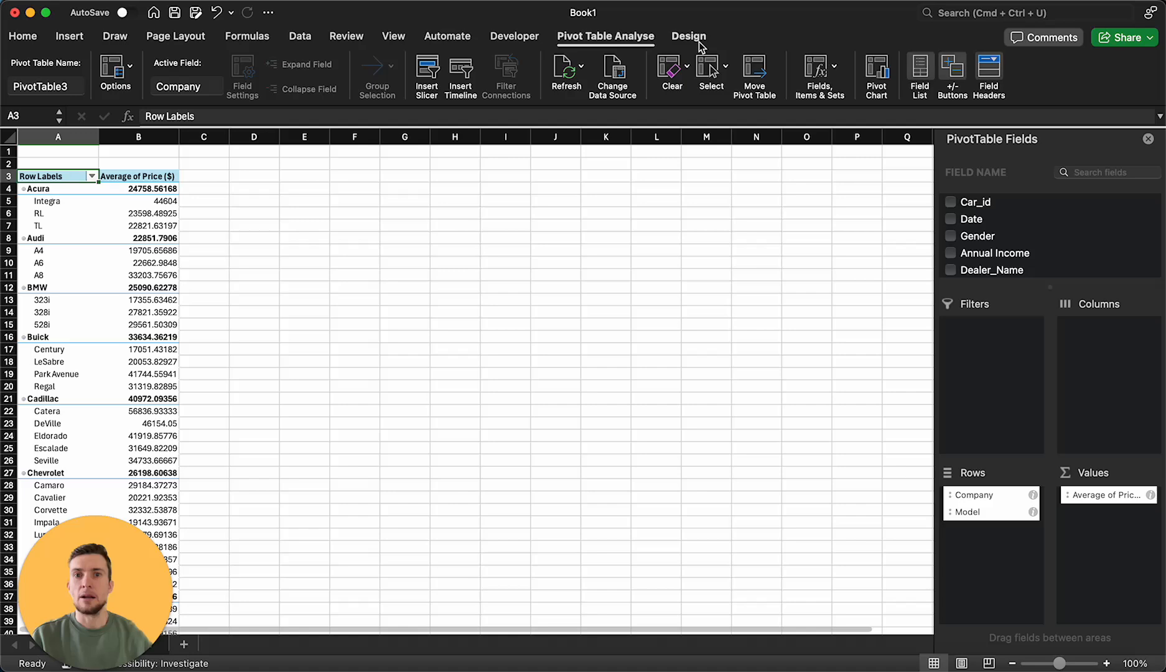
Switch the pivot table to Show in Tabular Form and choose Don't Show Subtotals.
left_click(688, 36)
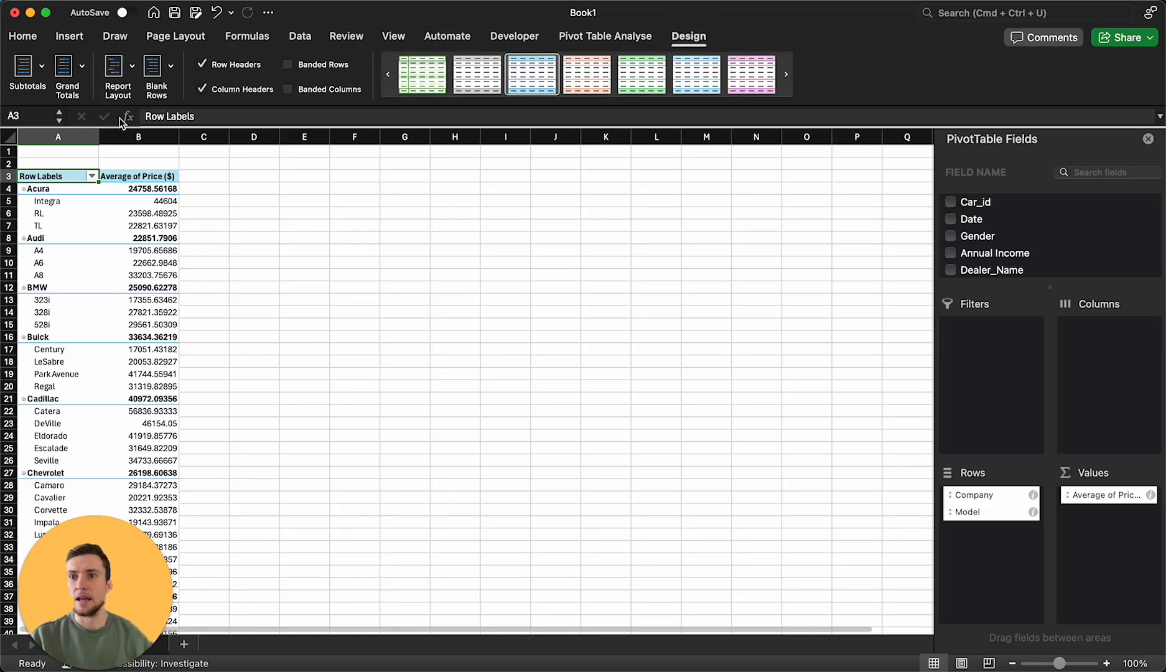
left_click(112, 66)
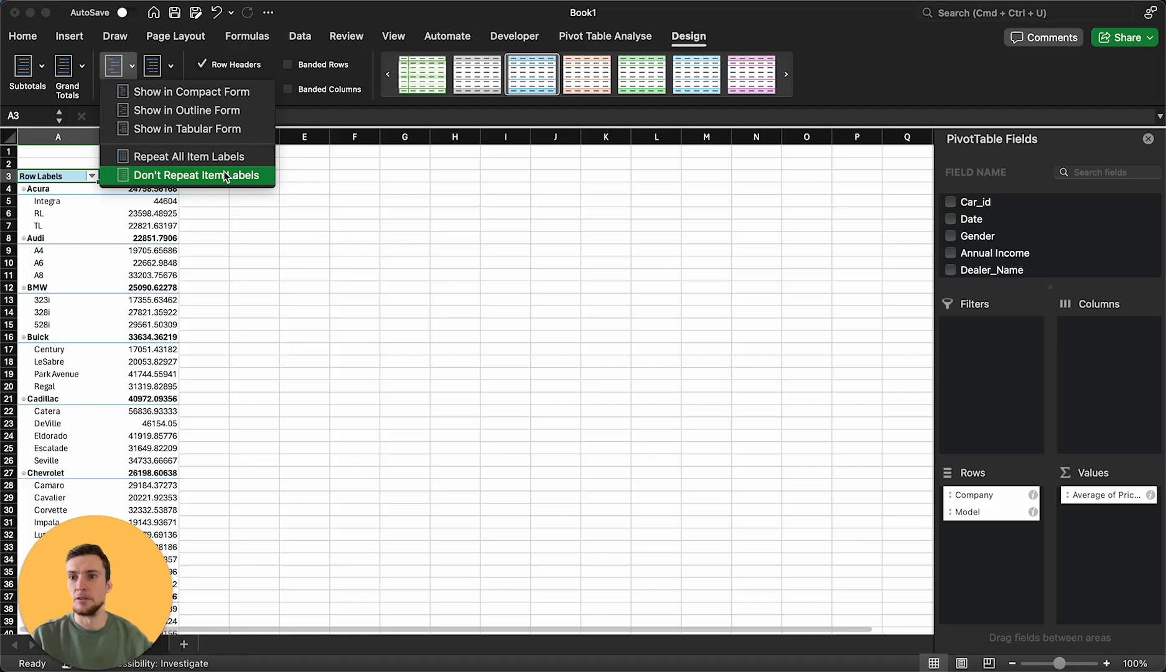
left_click(186, 128)
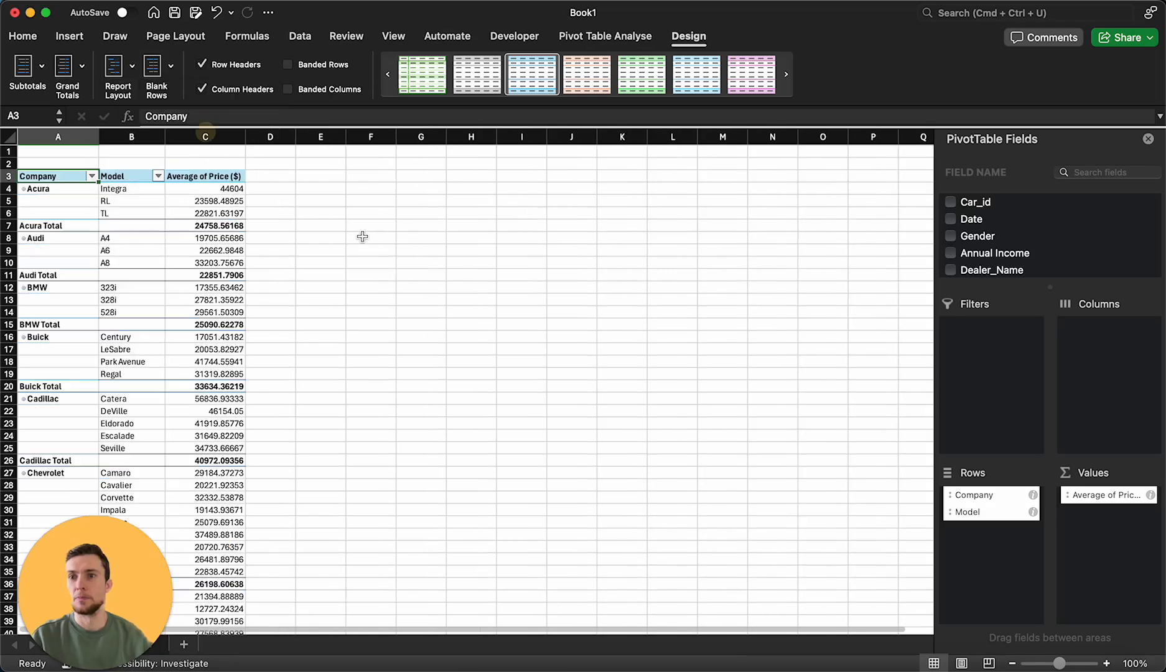
mouse_move(270, 249)
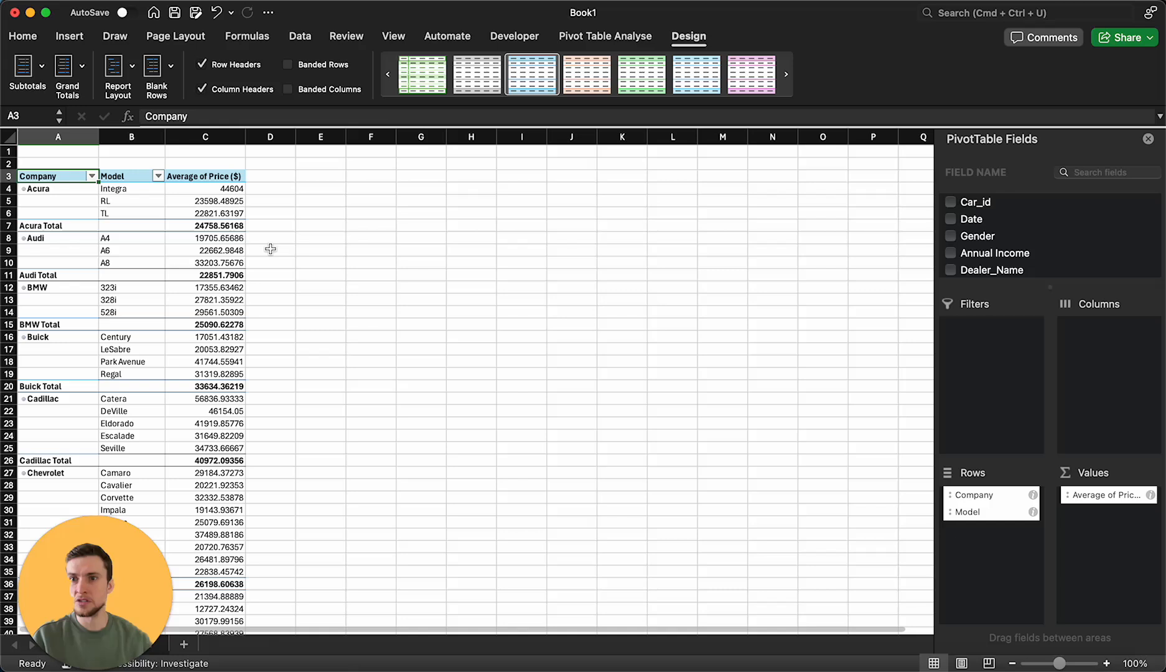
mouse_move(146, 226)
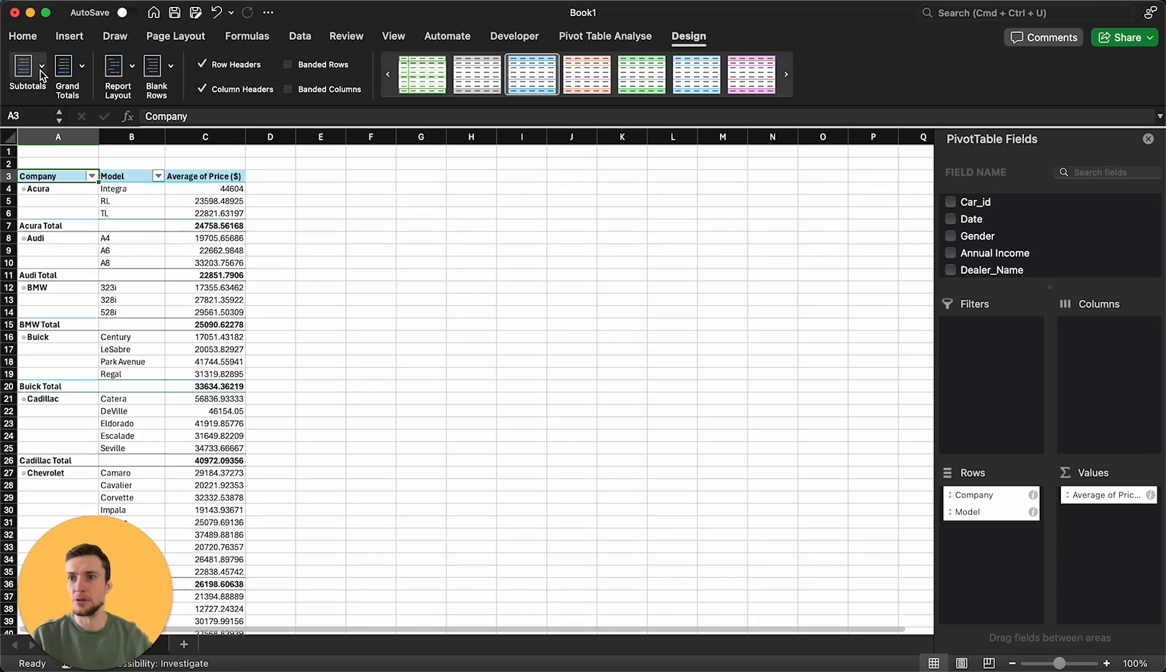
left_click(26, 70)
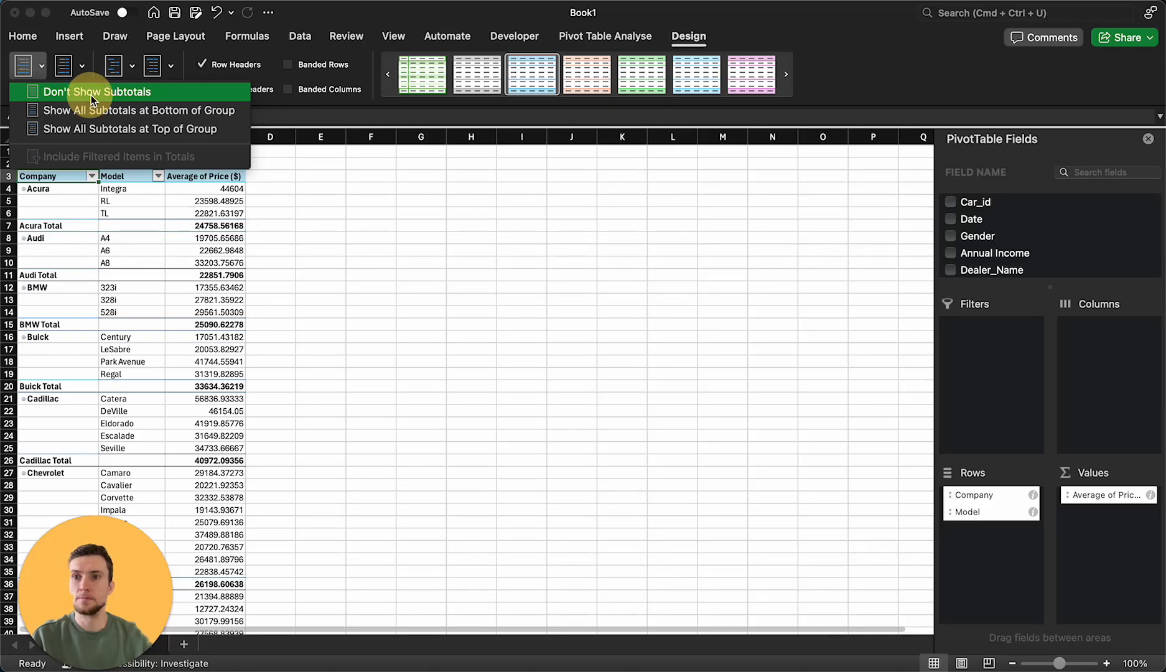
left_click(91, 91)
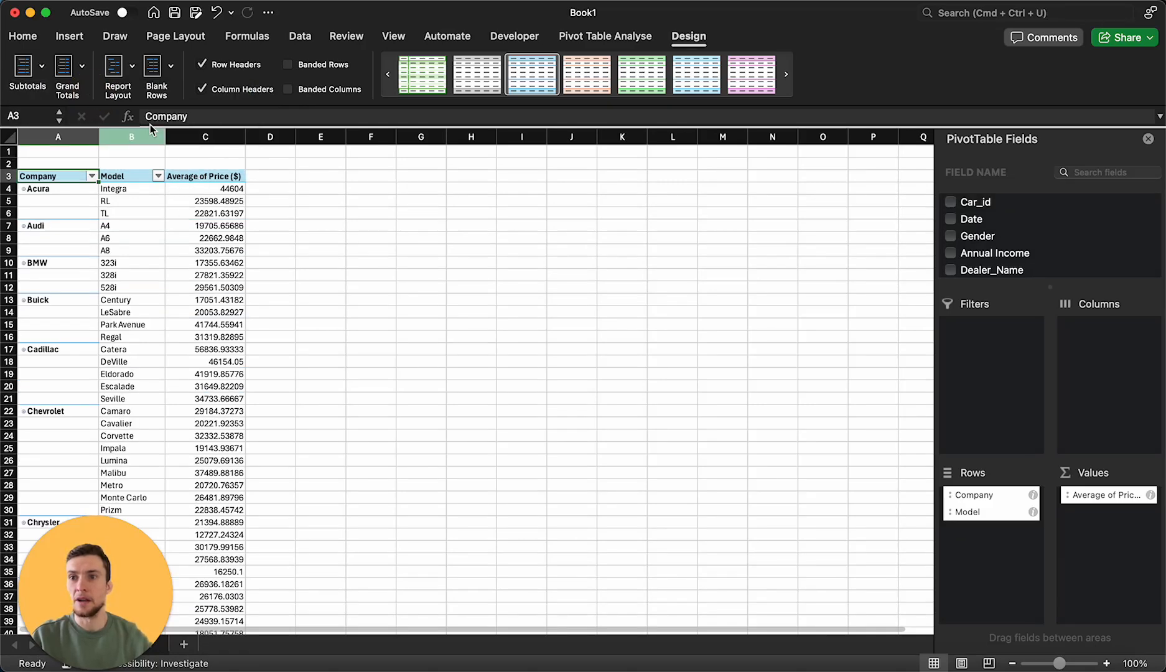
Apply Repeat All Item Labels so company names appear beside every model.
left_click(113, 73)
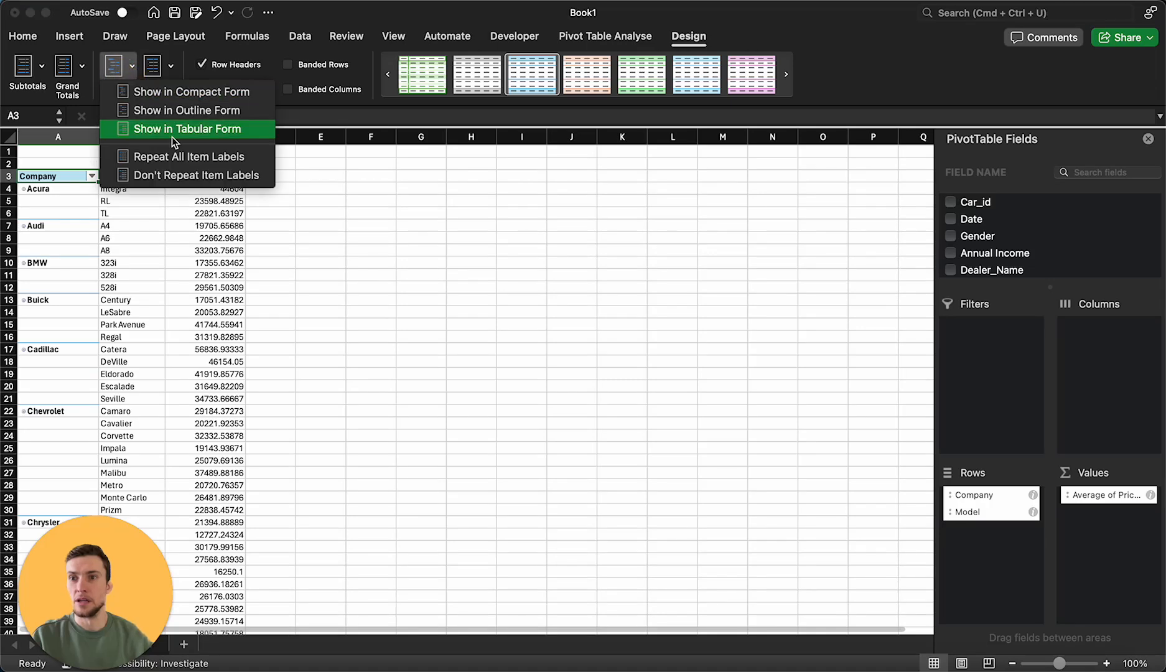
mouse_move(184, 110)
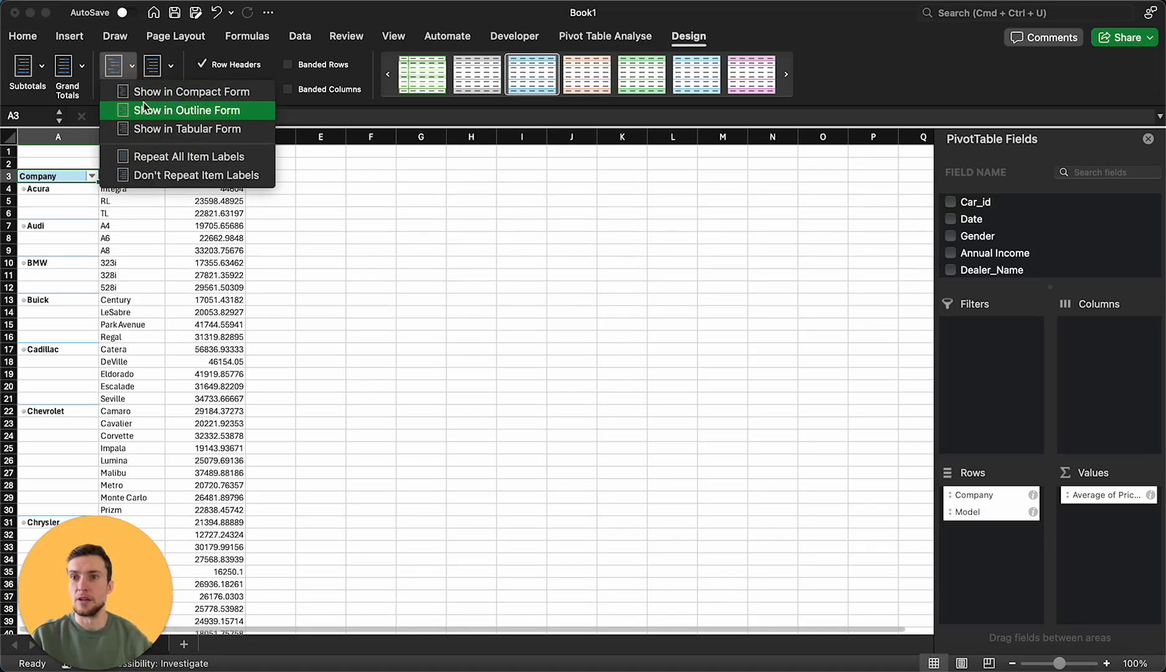
left_click(184, 110)
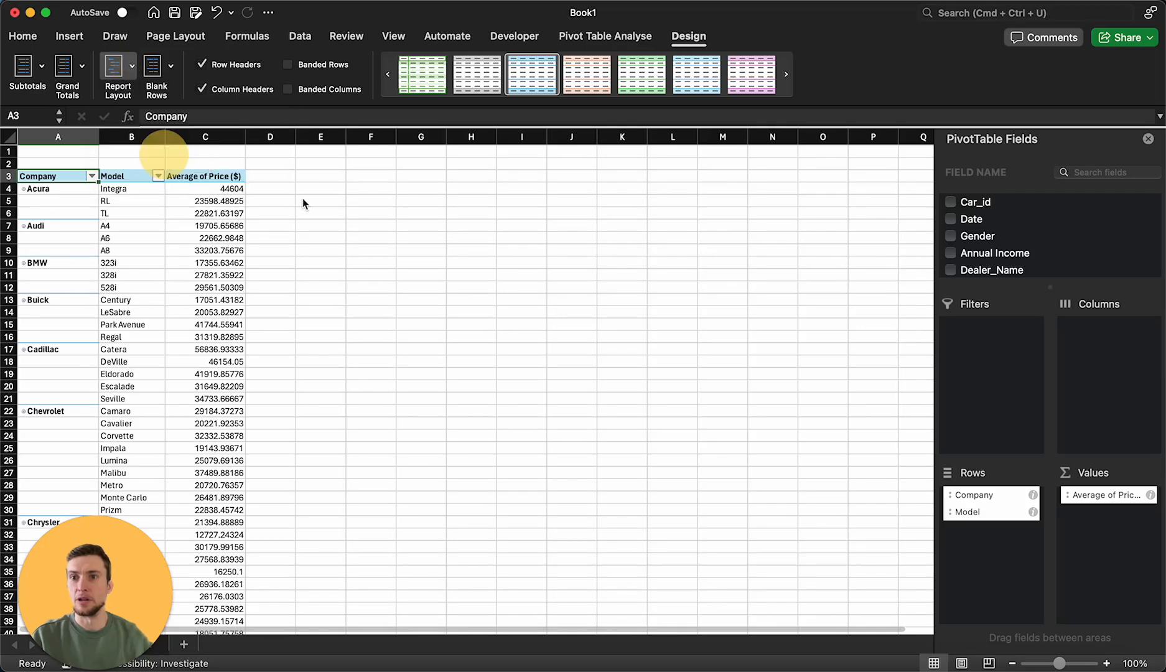
left_click(117, 70)
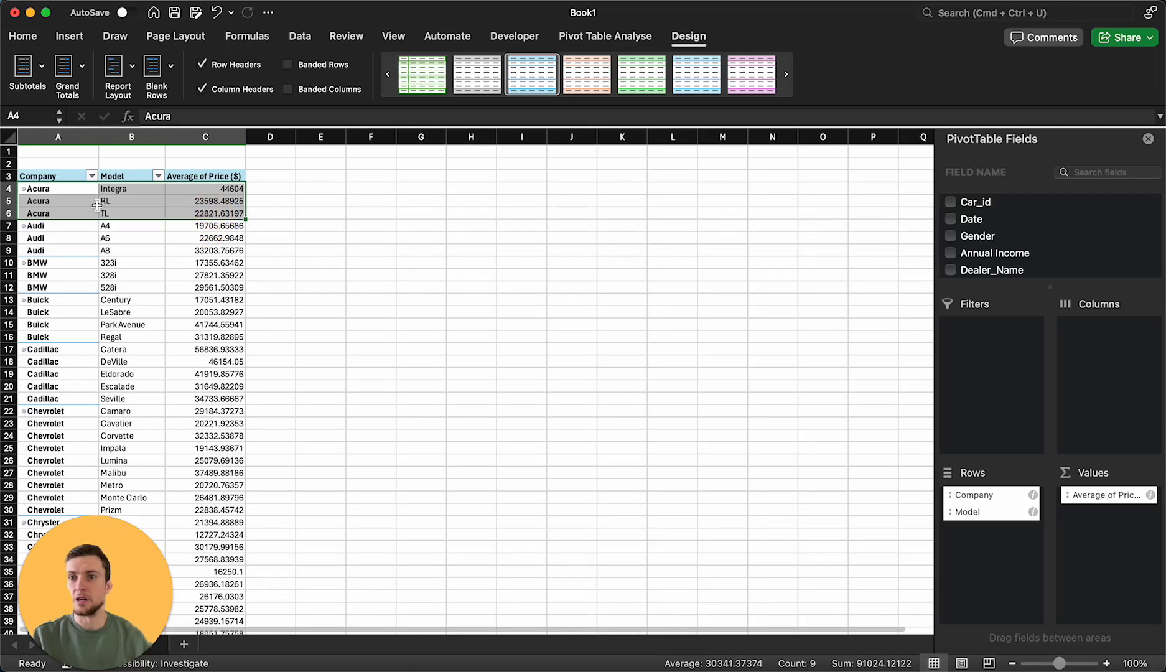
mouse_move(106, 225)
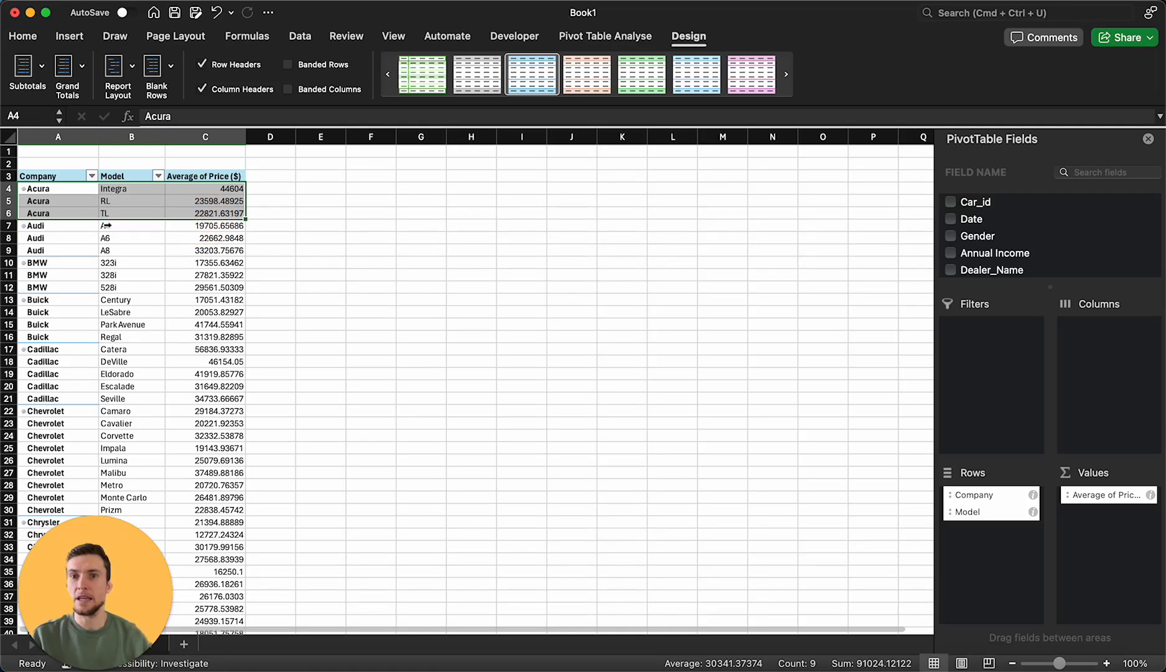